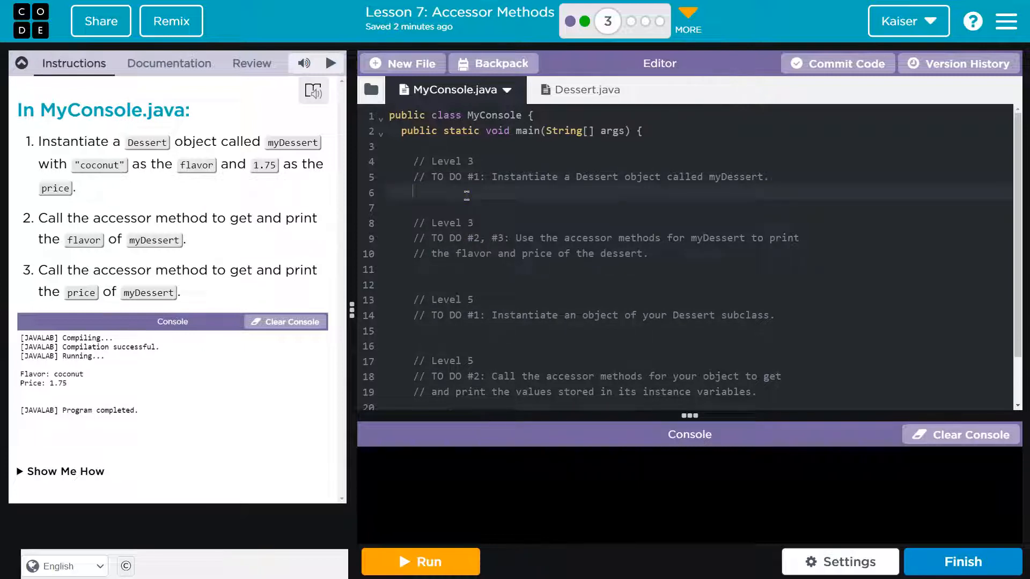
Type 'Dessert myDessert = new Dessert' on line 6 of MyConsole.java.
text(Dessert)
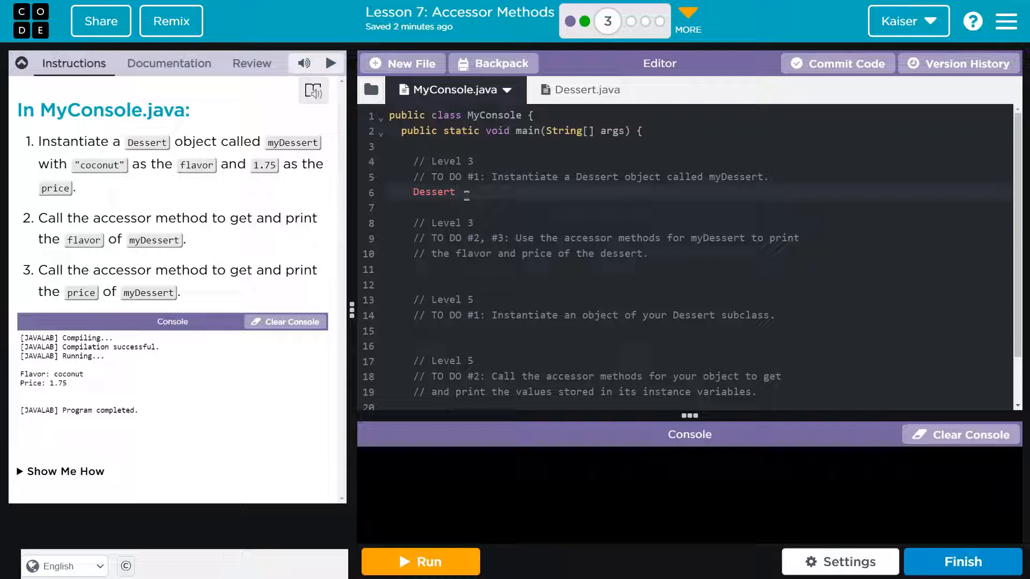
text(myDess)
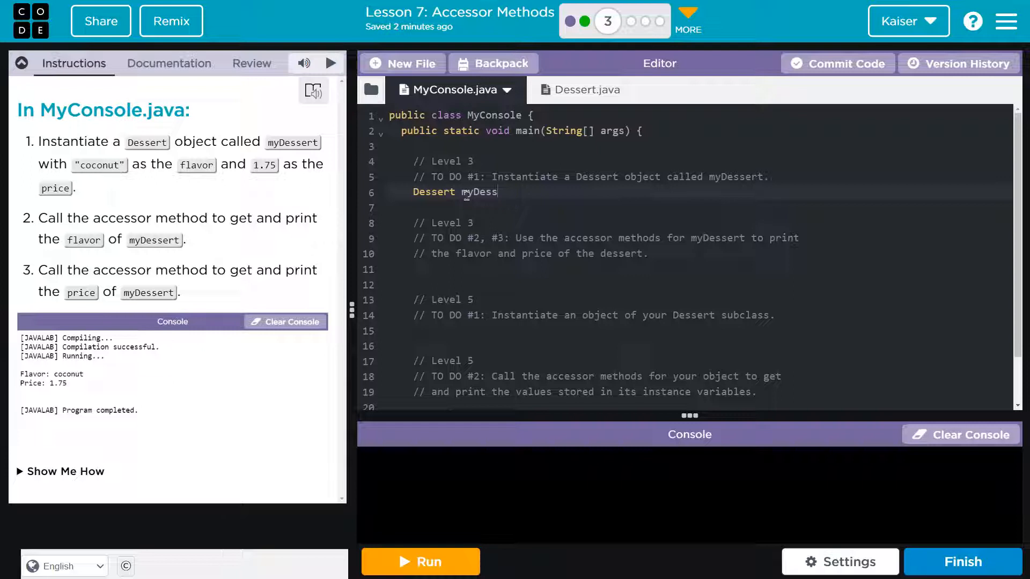
text(ert =)
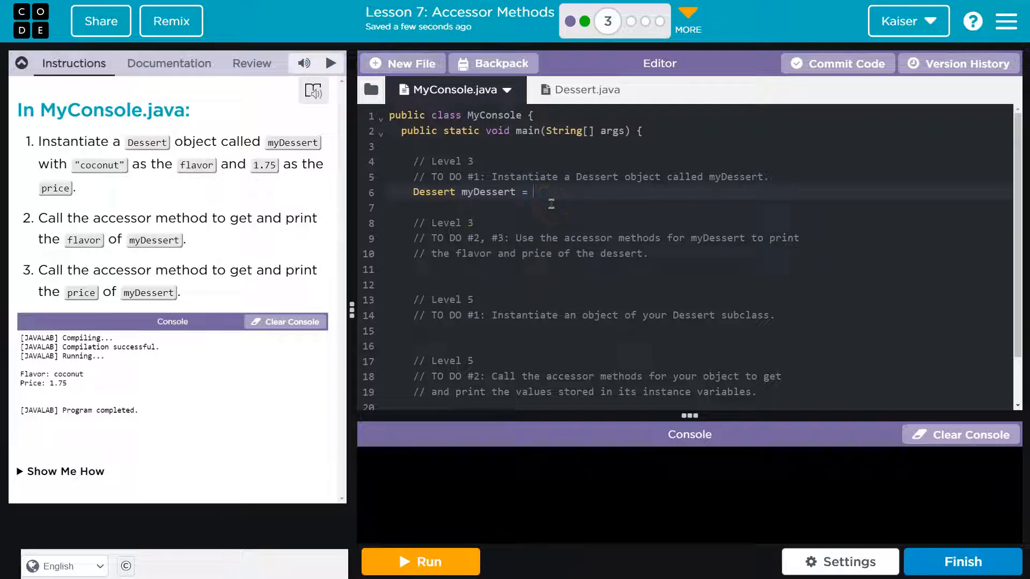
text(new)
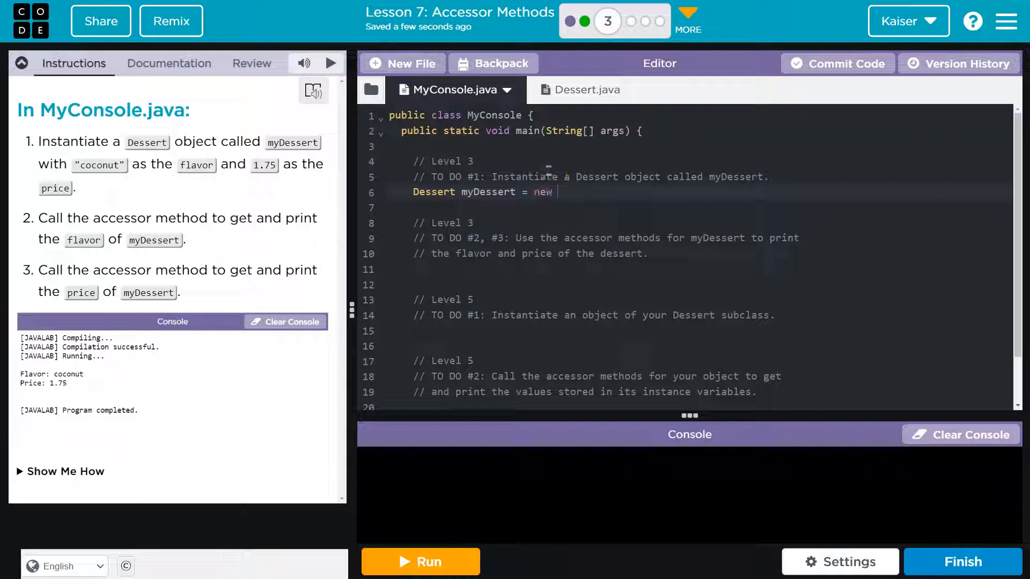
text(Dessert)
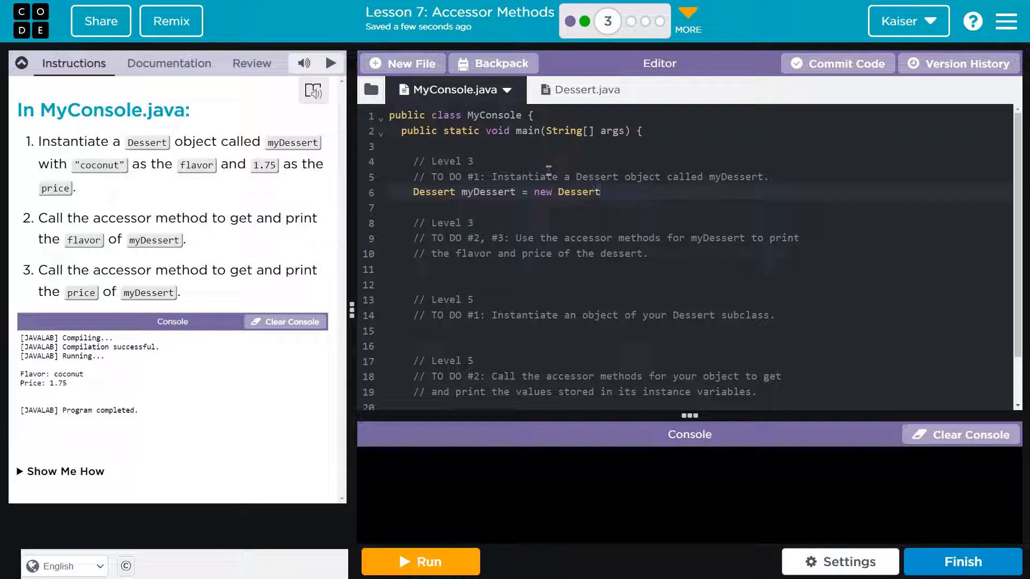
Check Dessert.java's constructors, then add empty parentheses after new Dessert on line 6.
click(582, 90)
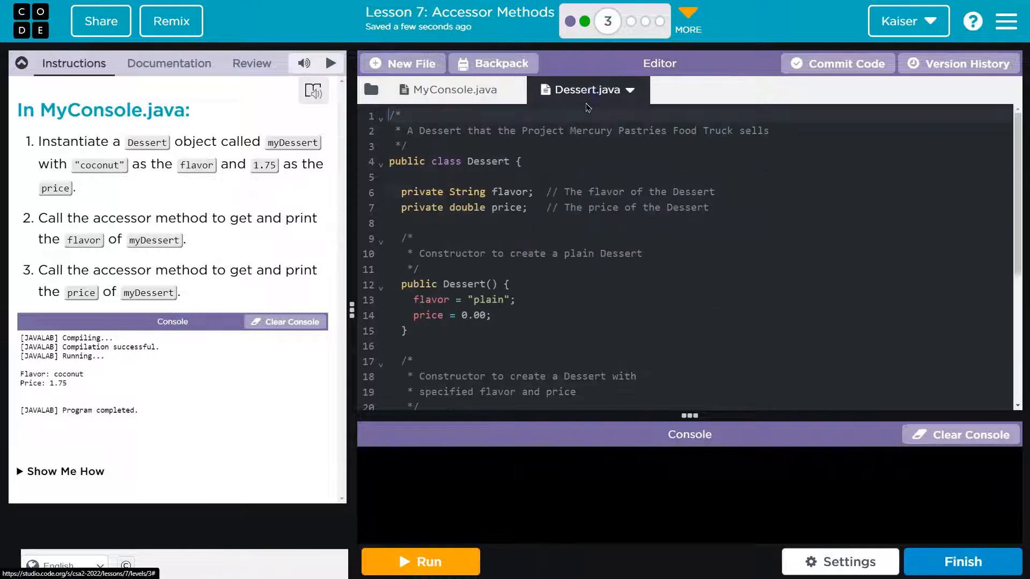
click(450, 89)
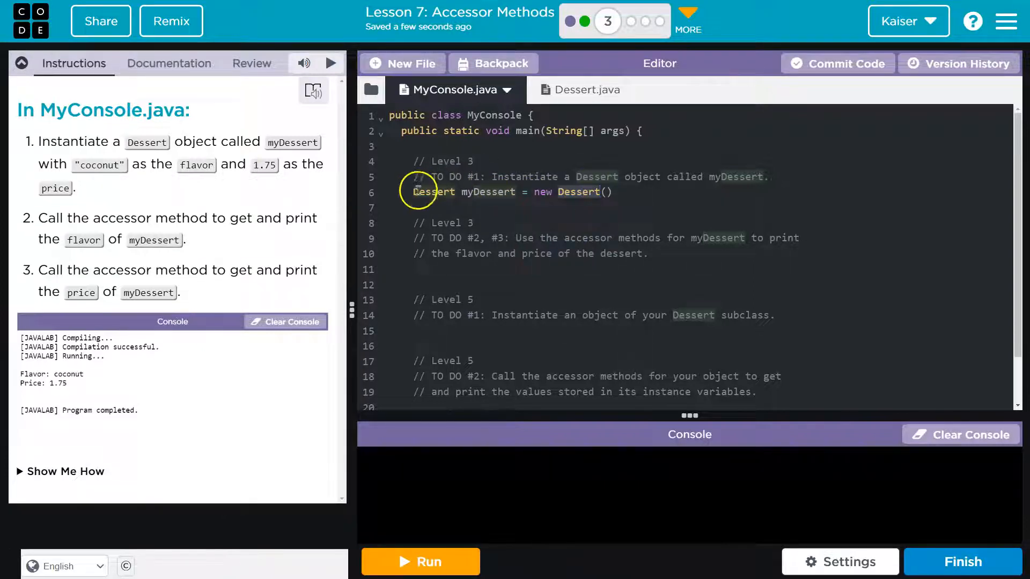
click(586, 90)
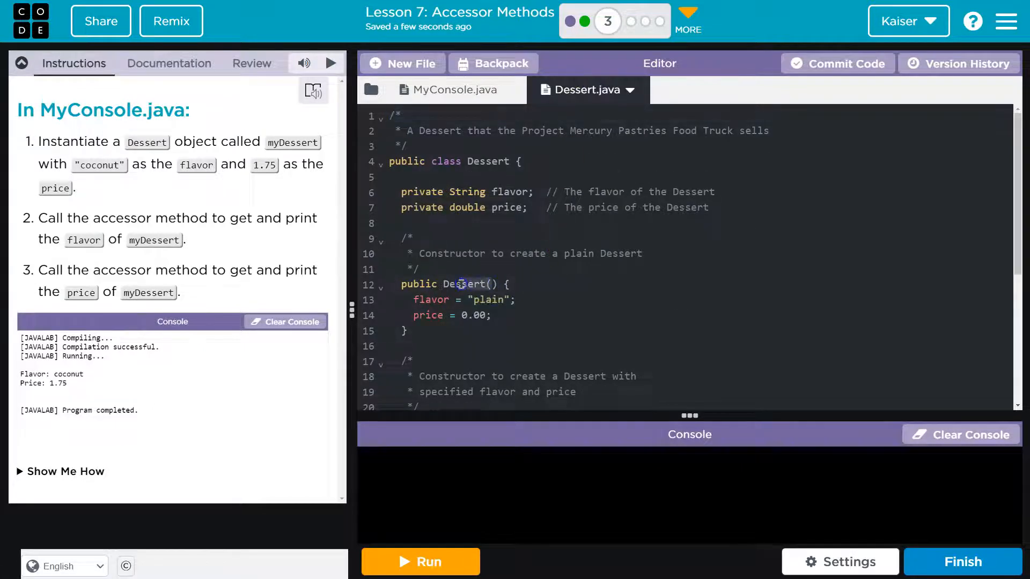
click(457, 90)
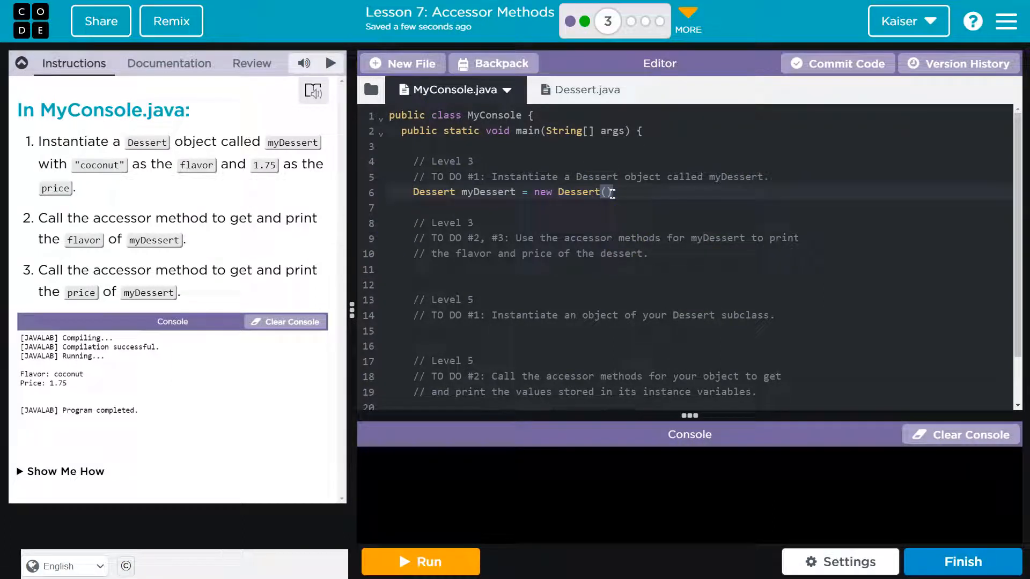
Pass "coconut" and 1.75 to new Dessert, then view Dessert.java's two-parameter constructor.
text("coc")
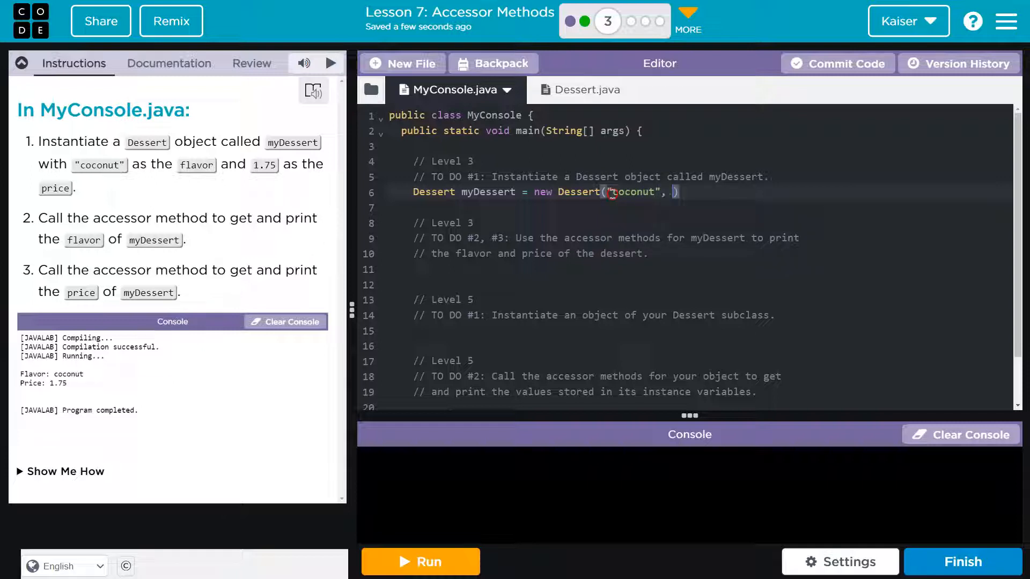
right_click(631, 192)
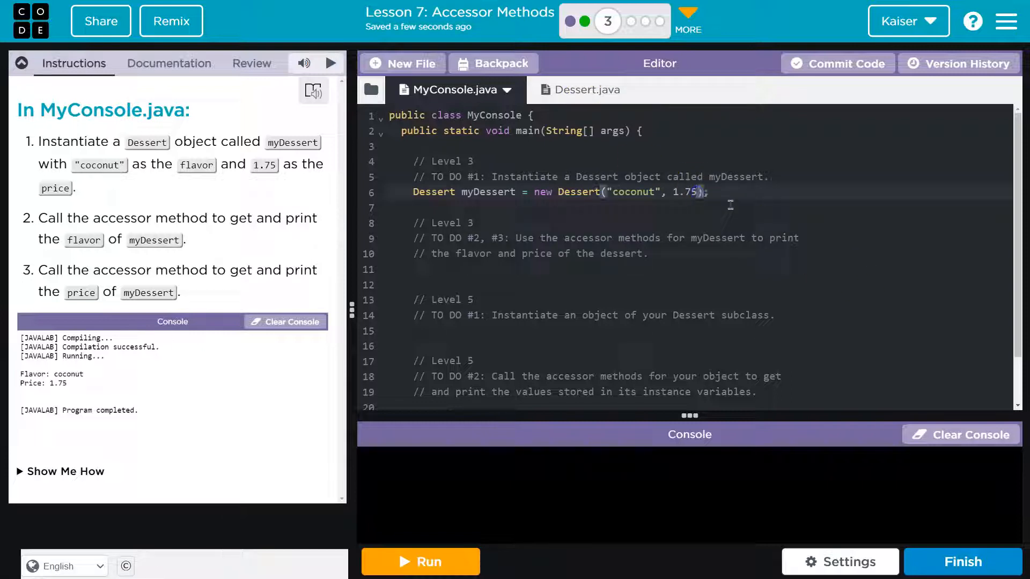
click(586, 90)
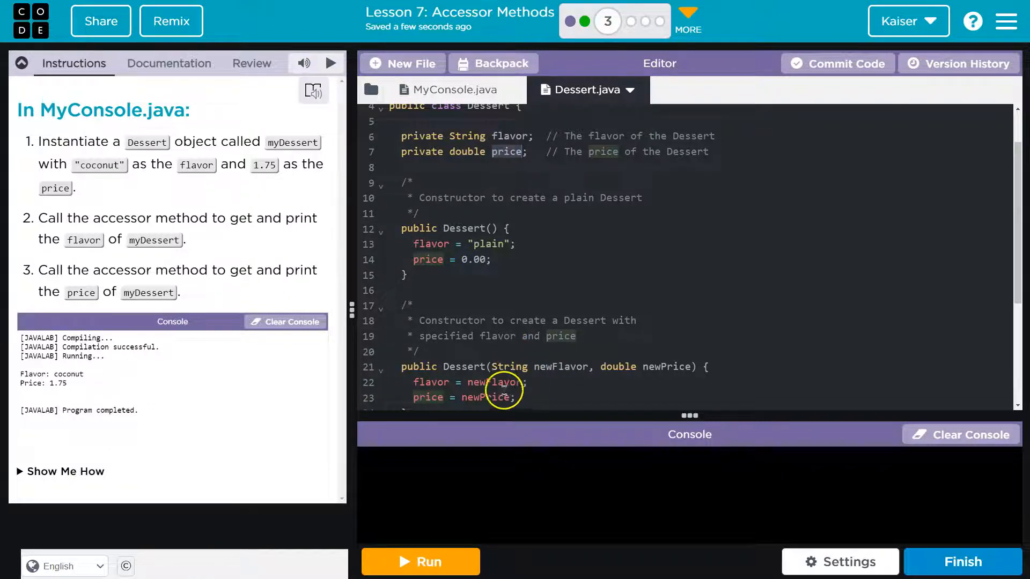
Review getFlavor() and getPrice() in Dessert.java, then return to MyConsole.java.
scroll(down, 3)
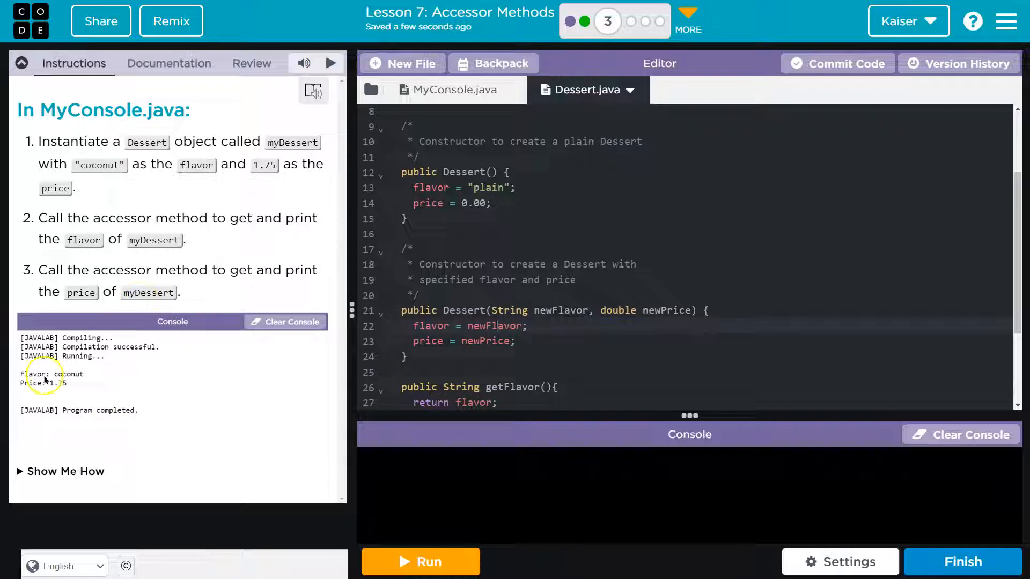
scroll(down, 3)
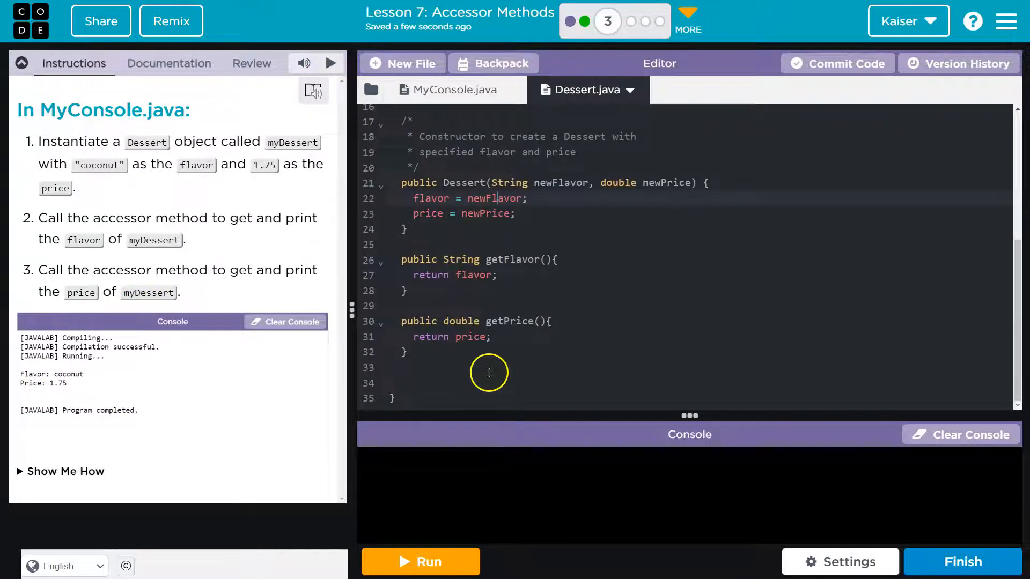
click(447, 90)
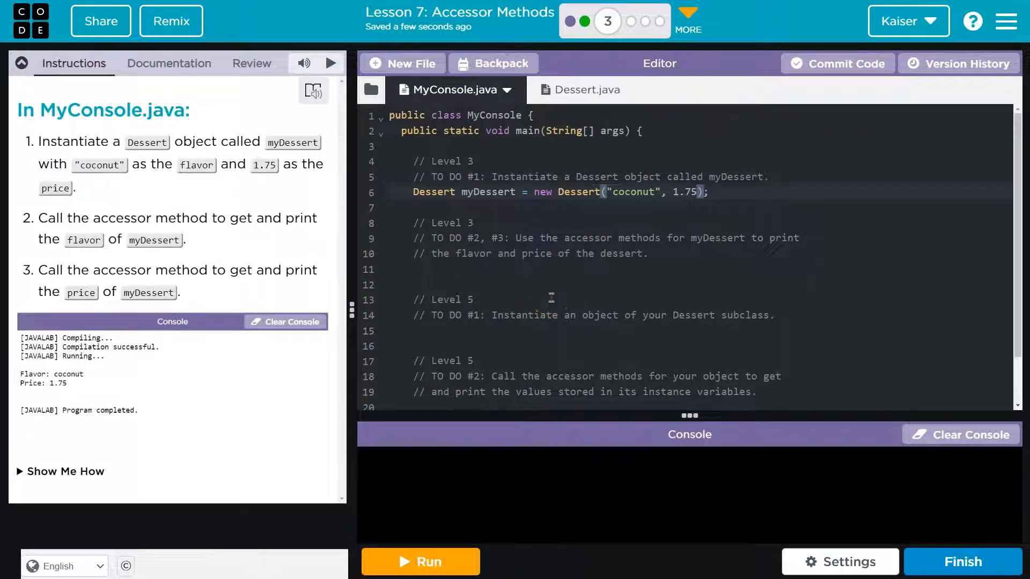
Write line 7 printing "Flavor: " plus the dessert's getFlavor() result.
click(419, 561)
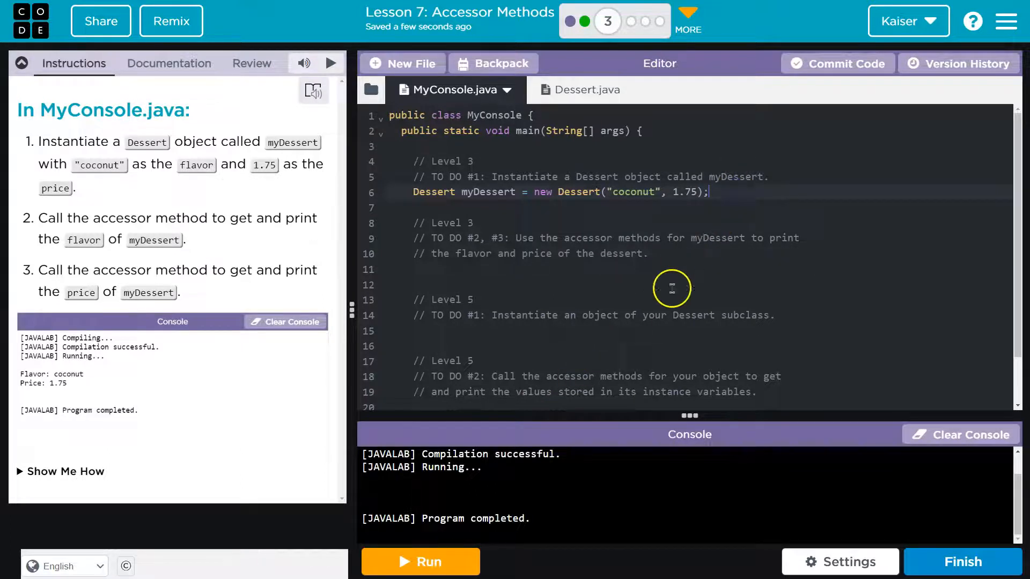
text(System.ou)
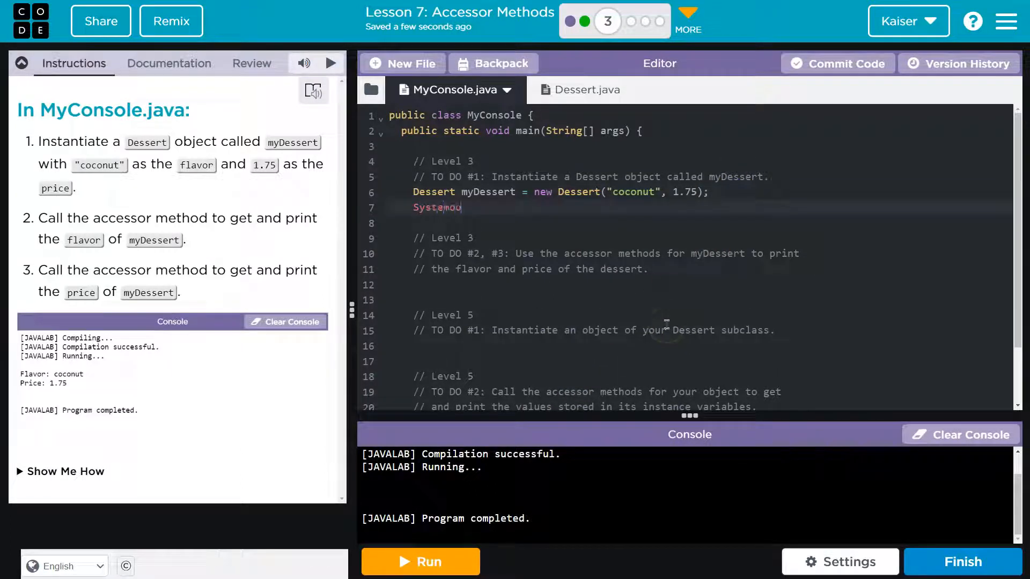
text(.out)
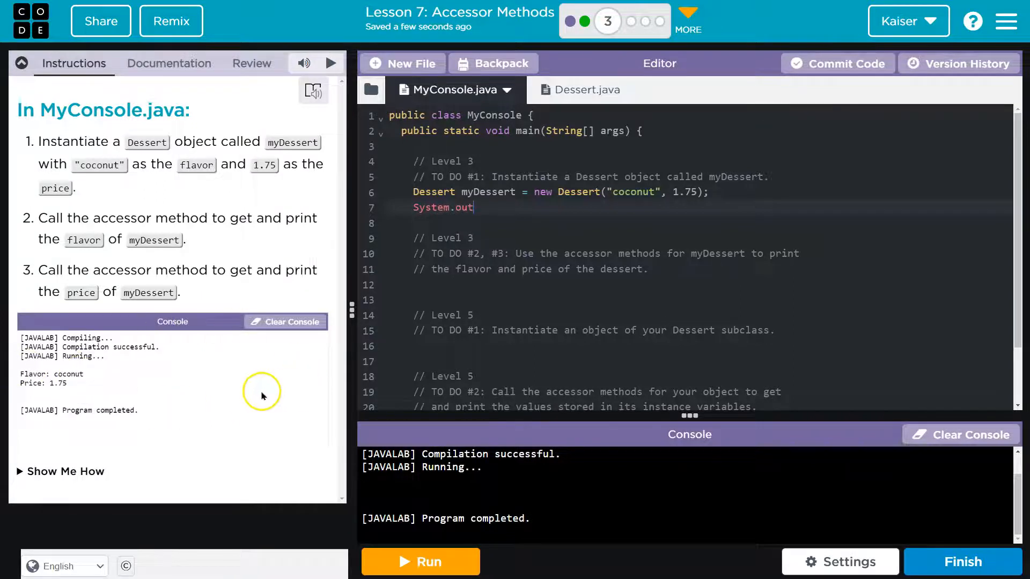
text(.)
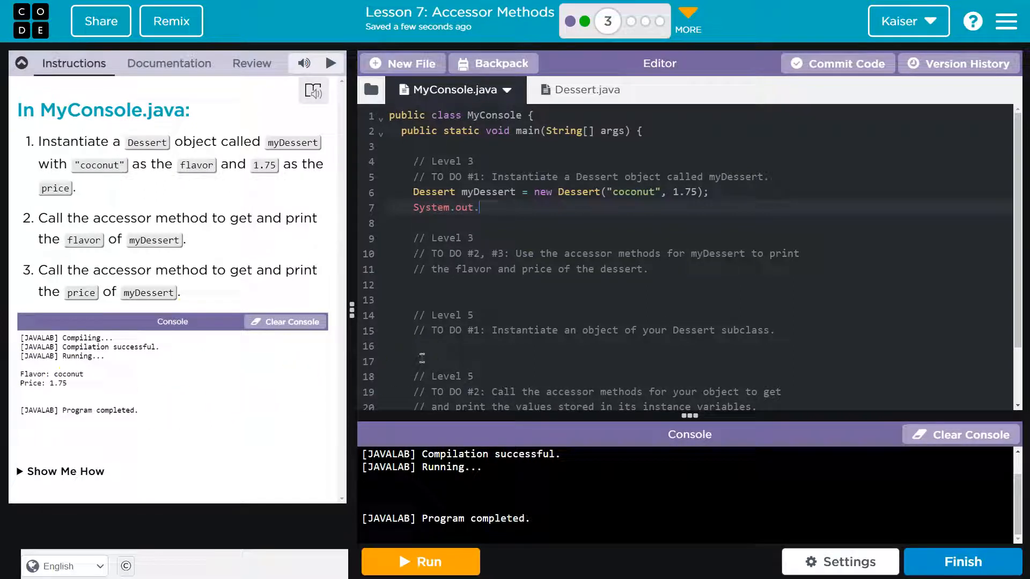
text(print)
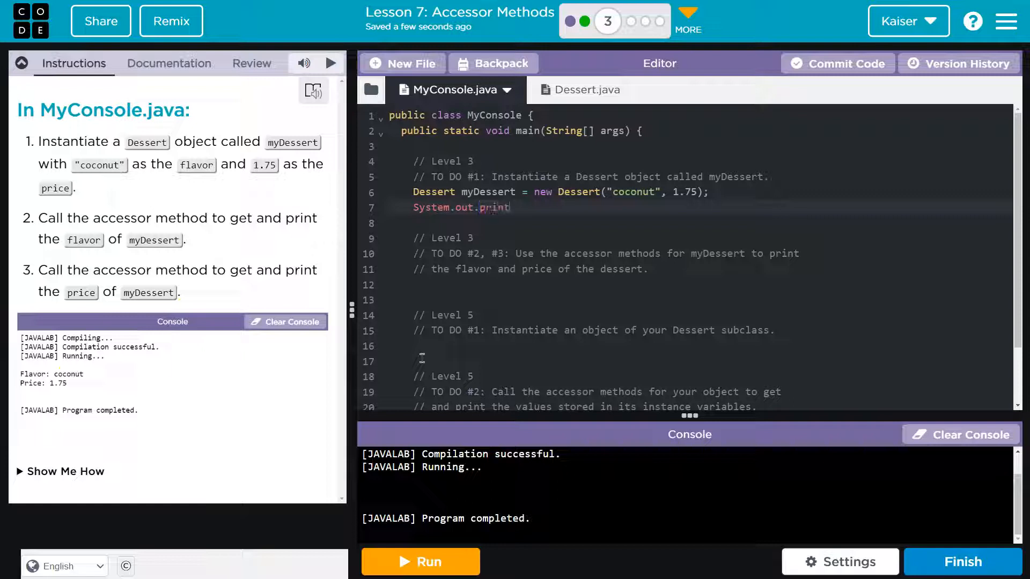
text(ln())
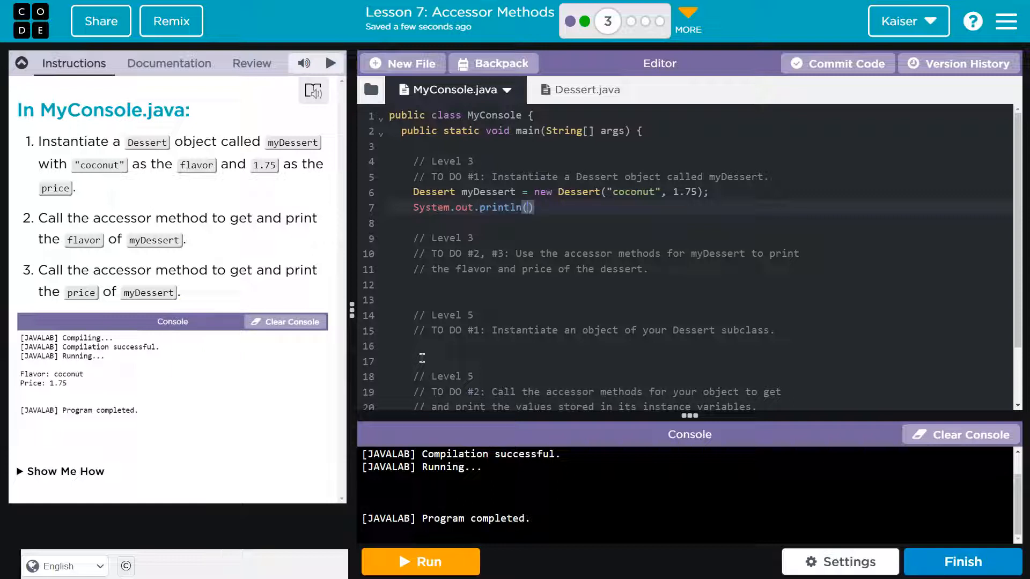
text("Fl")
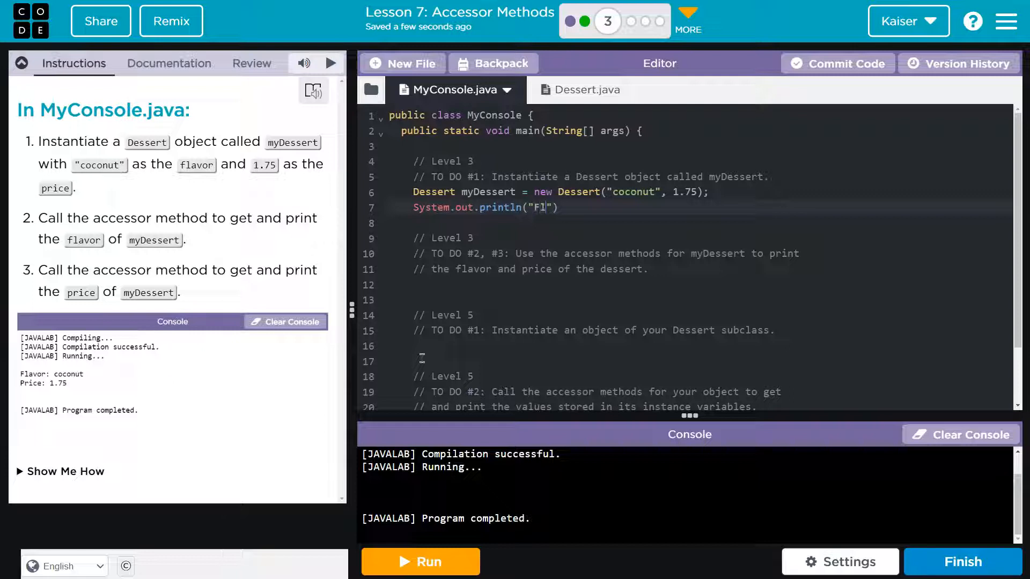
text(Flavor:)
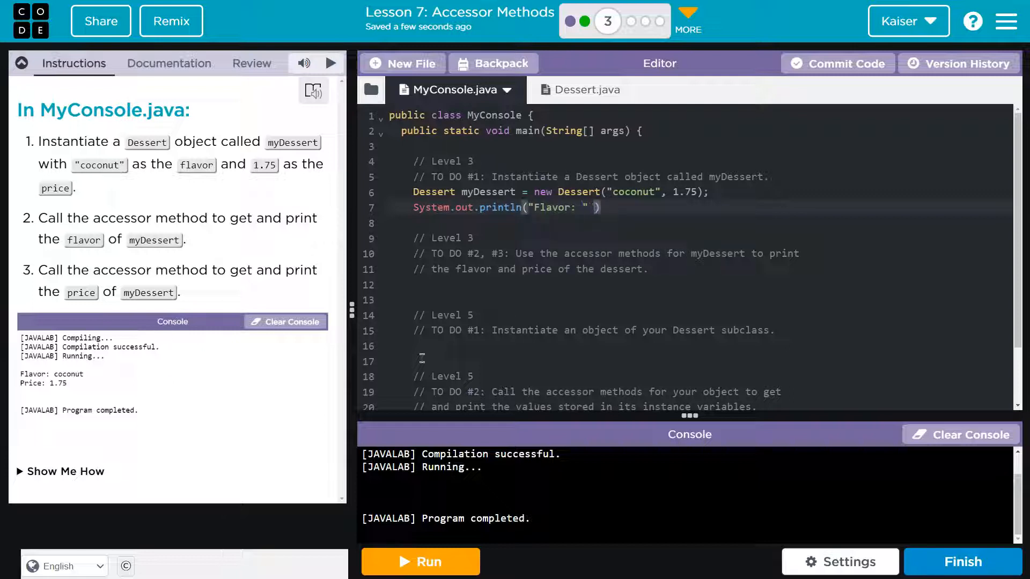
text(+)
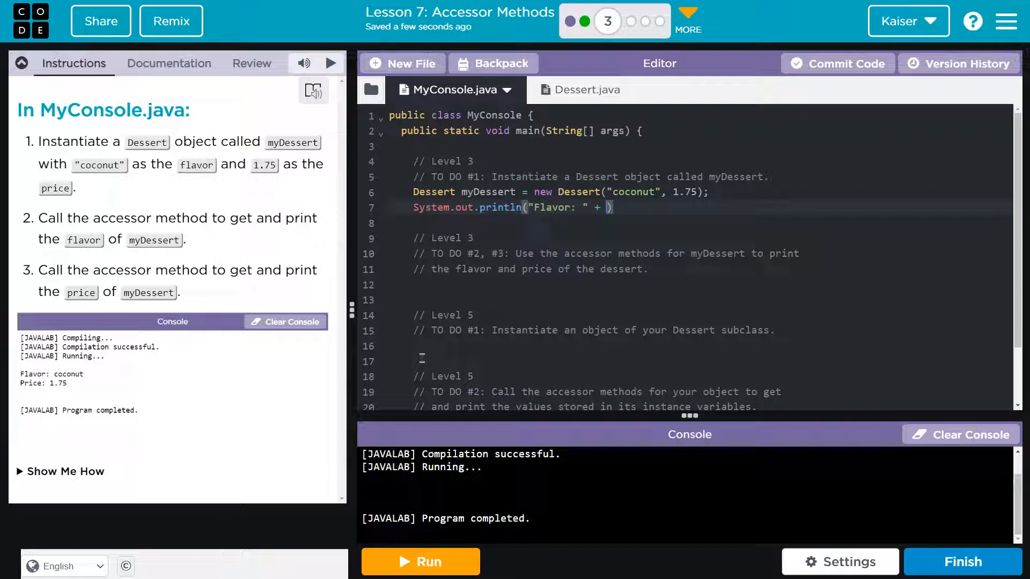
text(myDesert.getFlavor()
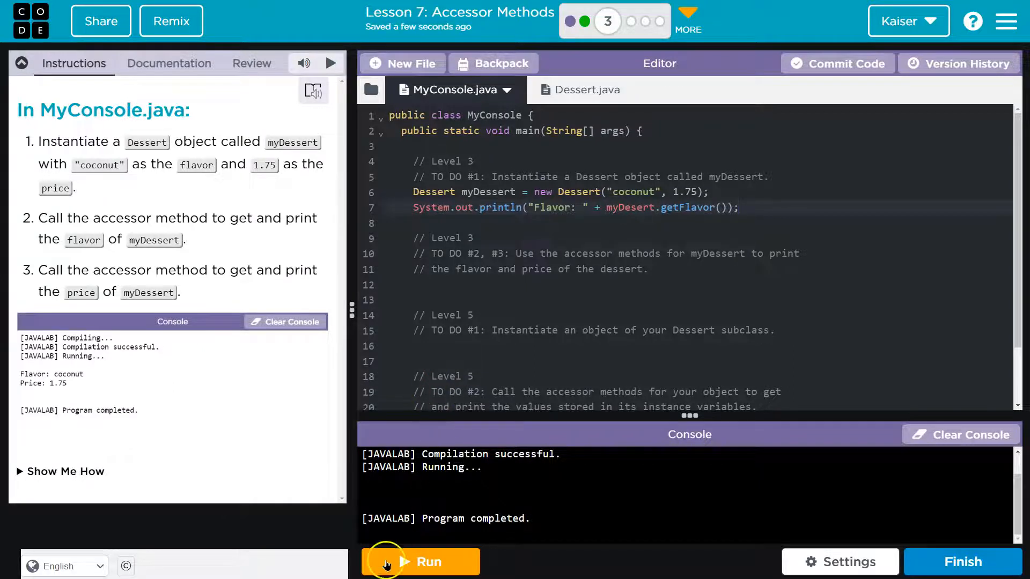
Run the program and fix the misspelled myDesert variable to myDessert.
click(421, 562)
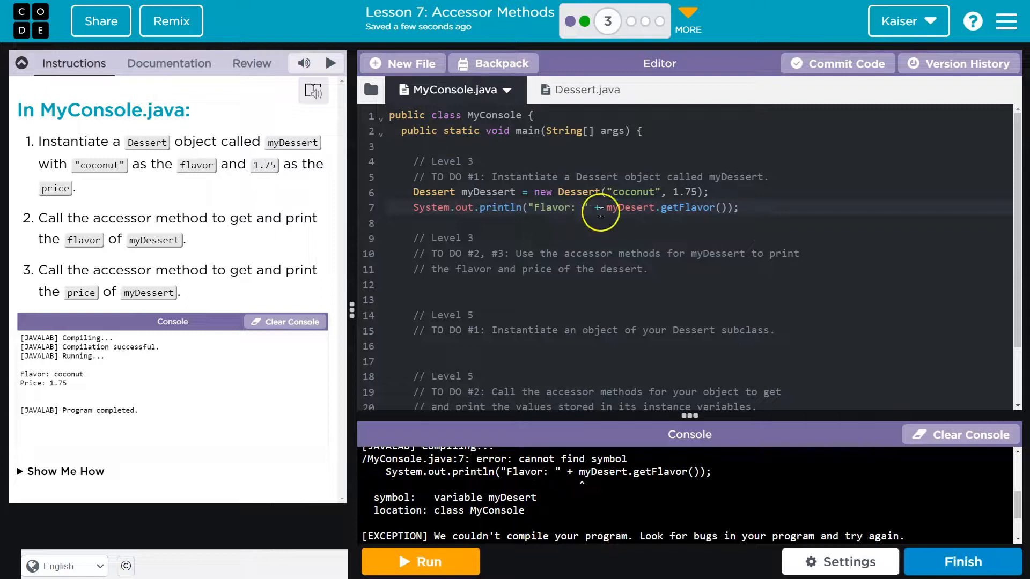
click(420, 561)
text(System.out.println("Price: " + myDessert.getPrice());)
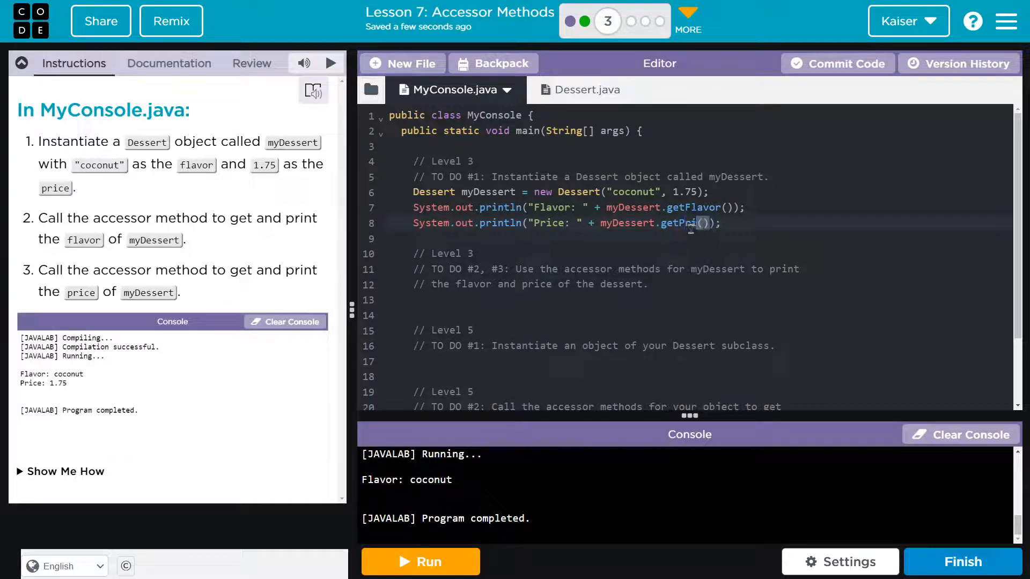
Confirm the getPrice method name in Dessert.java and finish line 8 with myDessert.getPrice().
click(581, 89)
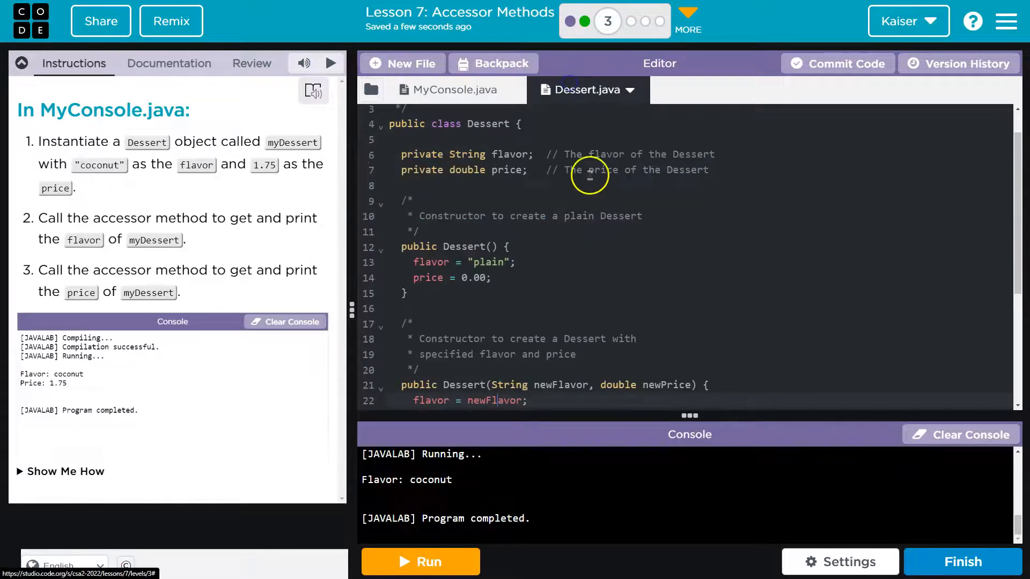
scroll(down, 3)
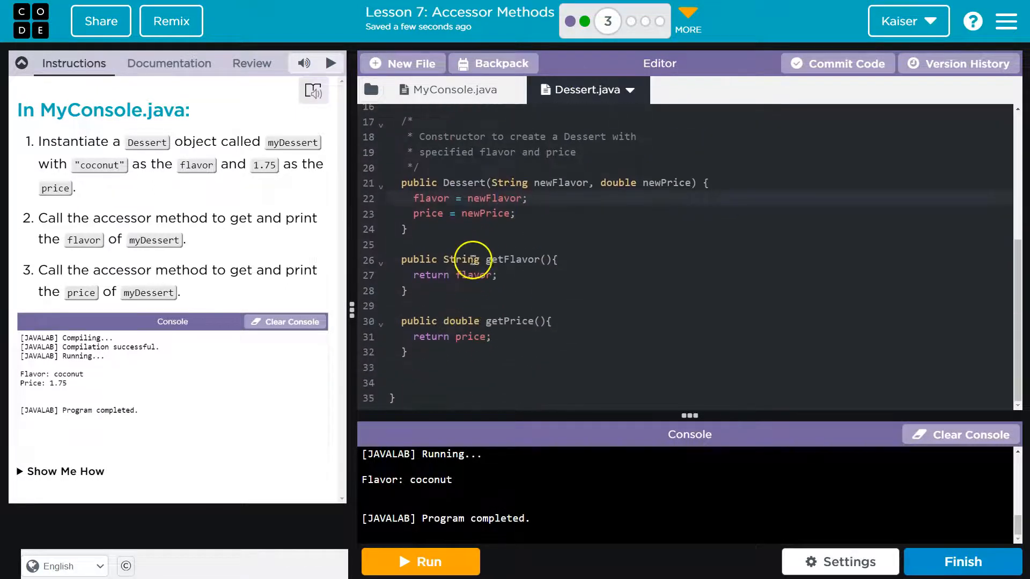
click(439, 89)
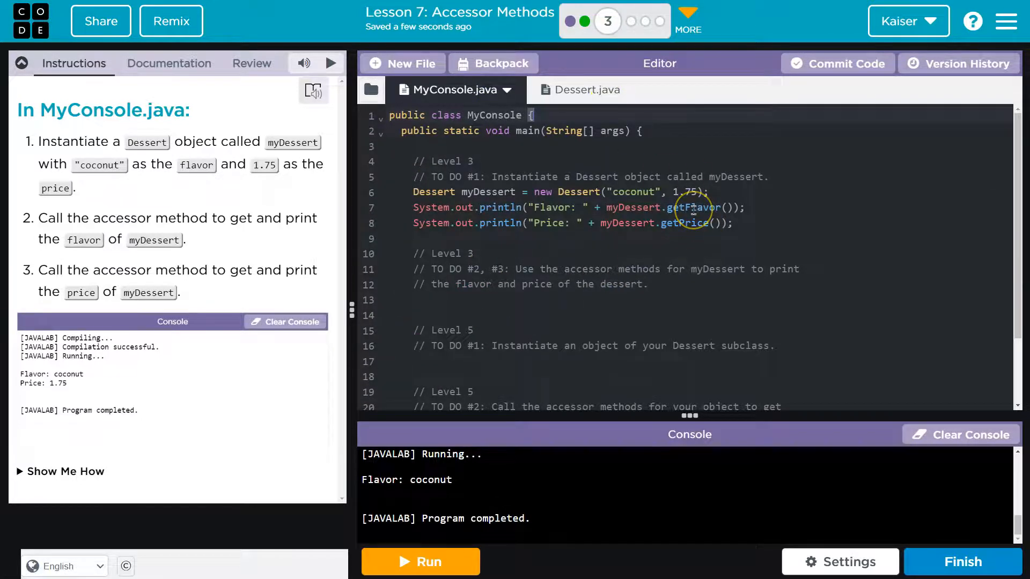
click(586, 89)
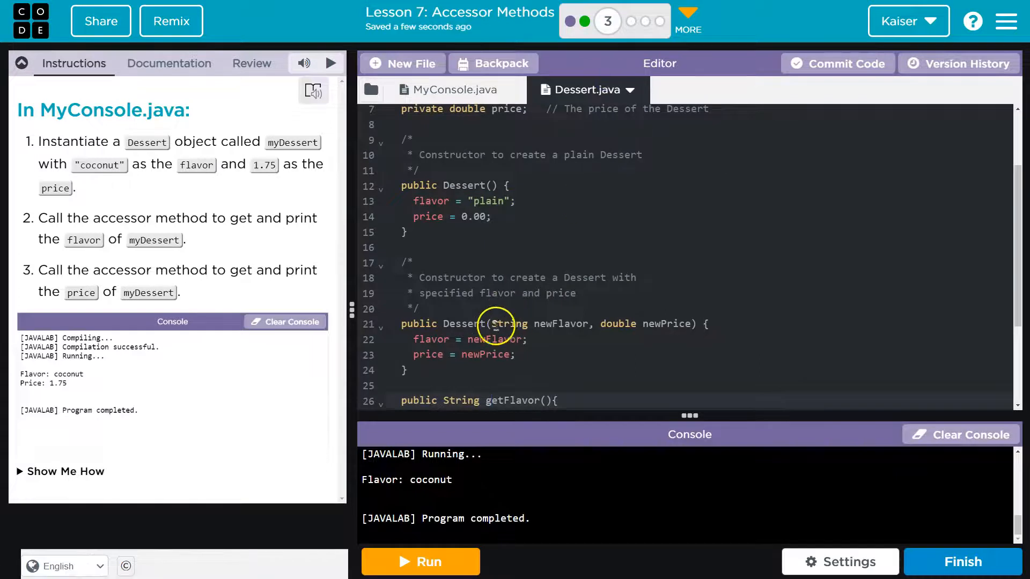
click(447, 89)
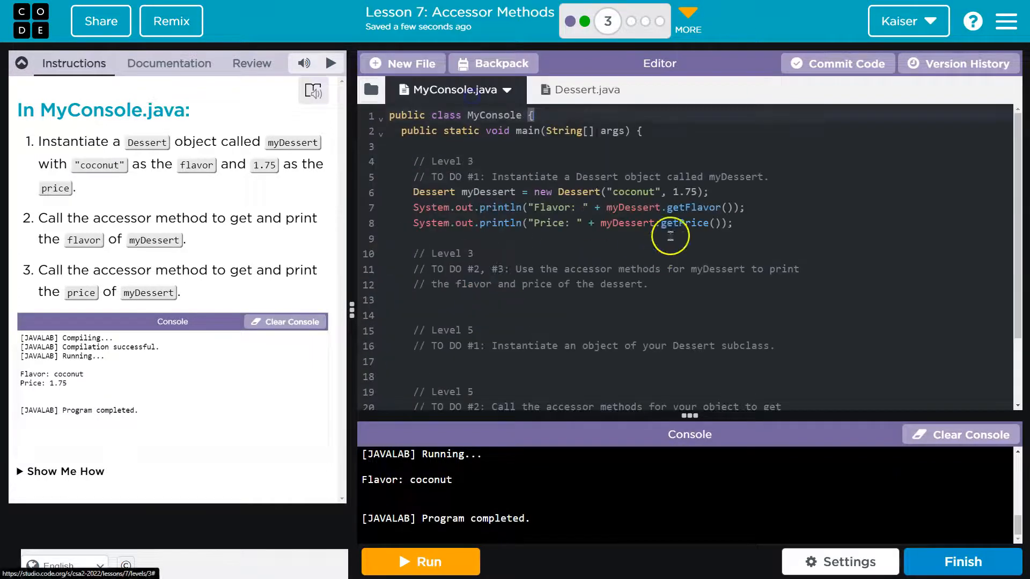
Run the program to print Flavor: coconut and Price: 1.75, then right-click the println lines.
click(419, 561)
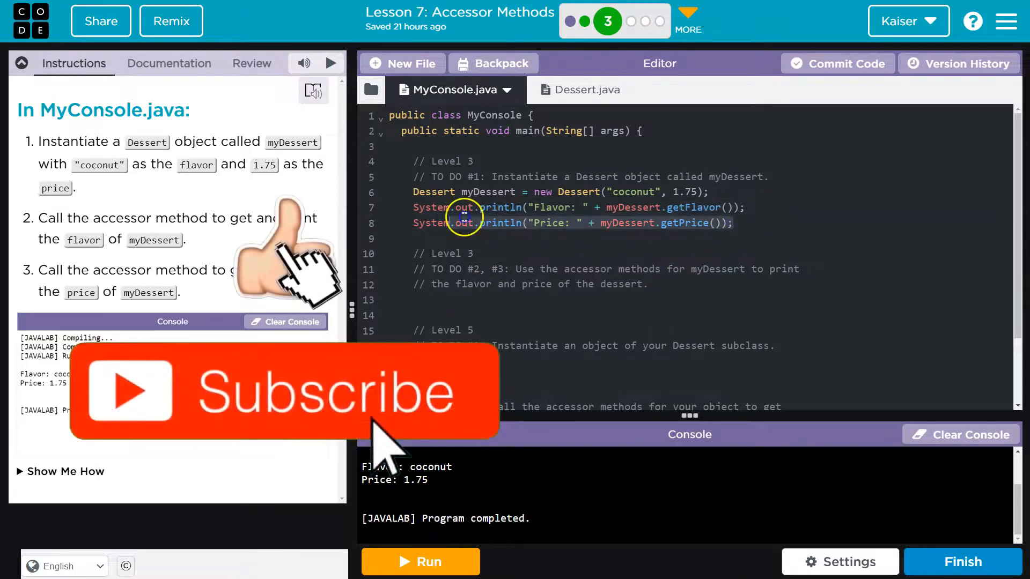
right_click(459, 222)
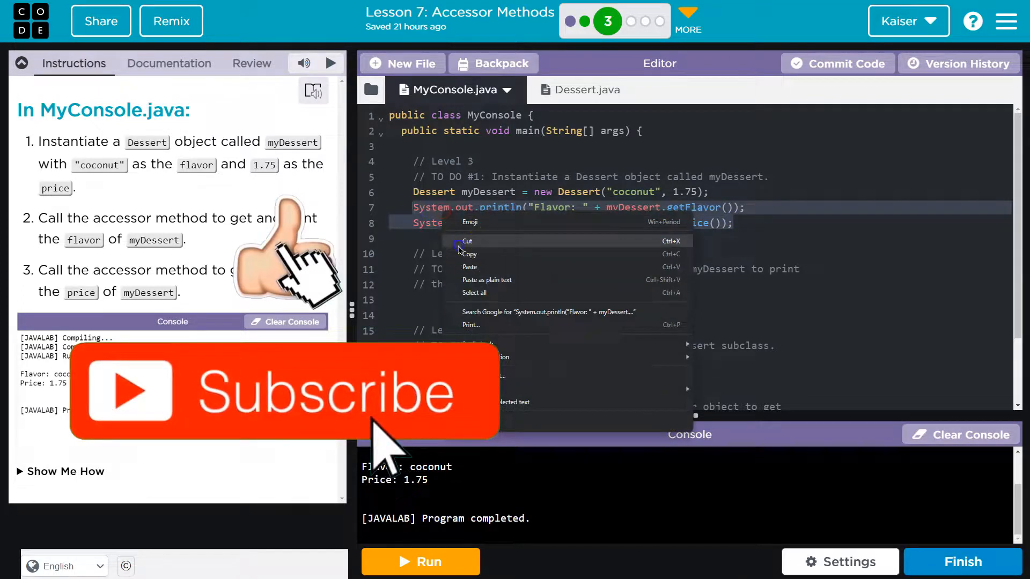